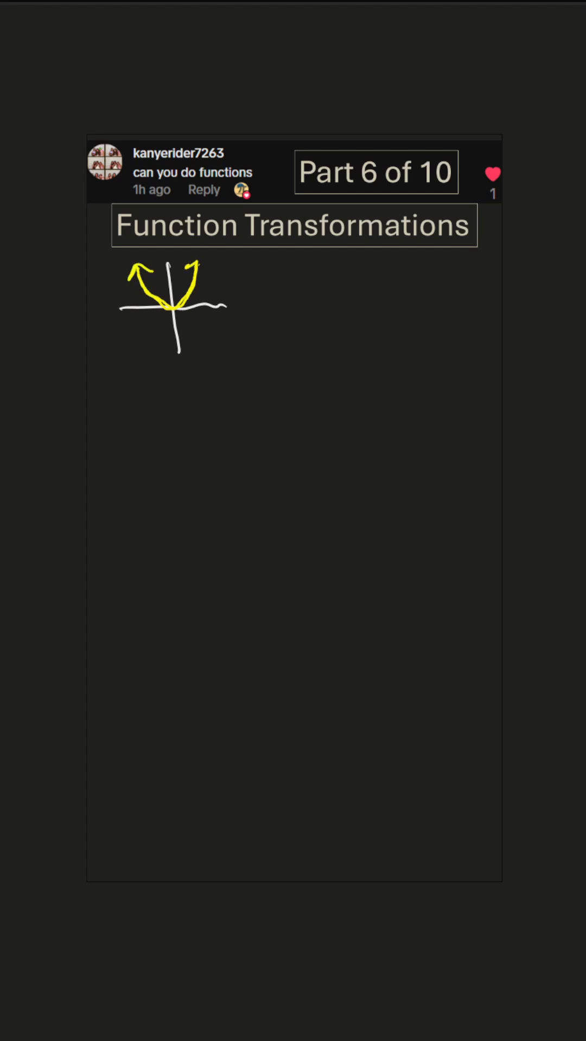
Step: Write f(x)=x² beside the yellow parabola and add its domain (-∞,∞)
drag(229, 266, 238, 295)
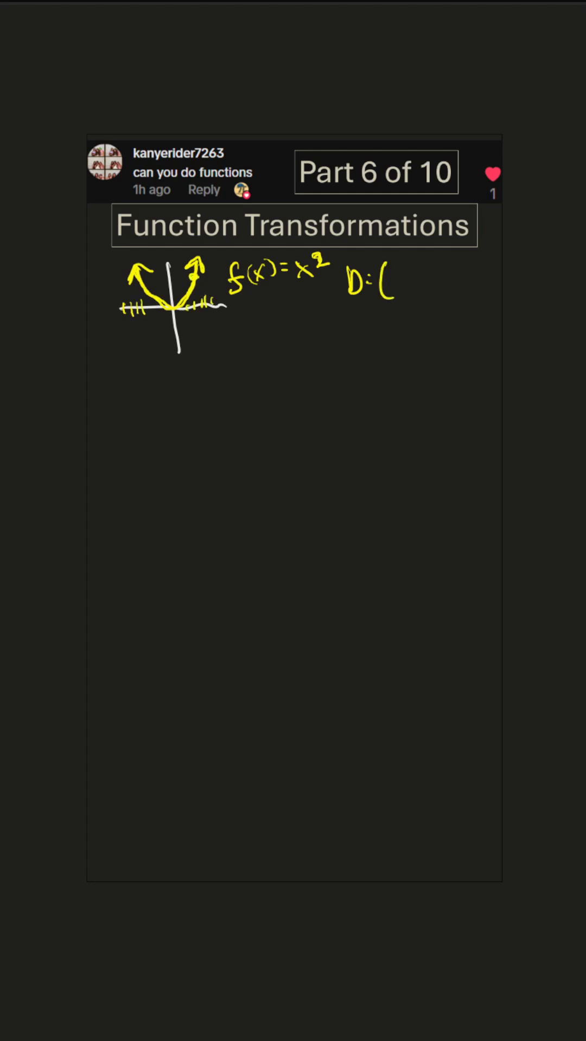
text((-∞,∞))
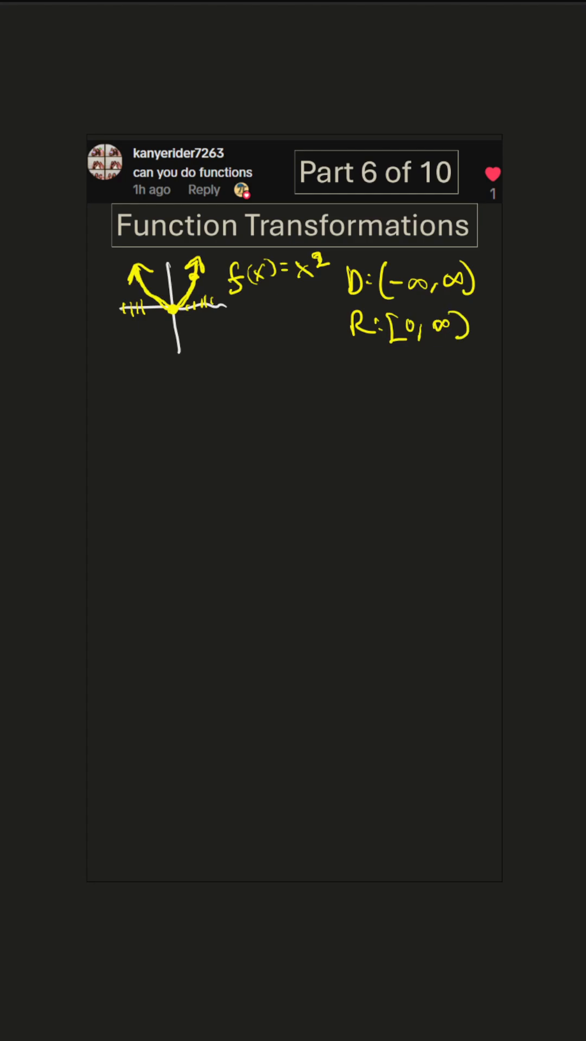
Step: Draw new axes and sketch the blue right-shifted parabola labelled (x−2)²
drag(183, 339, 193, 438)
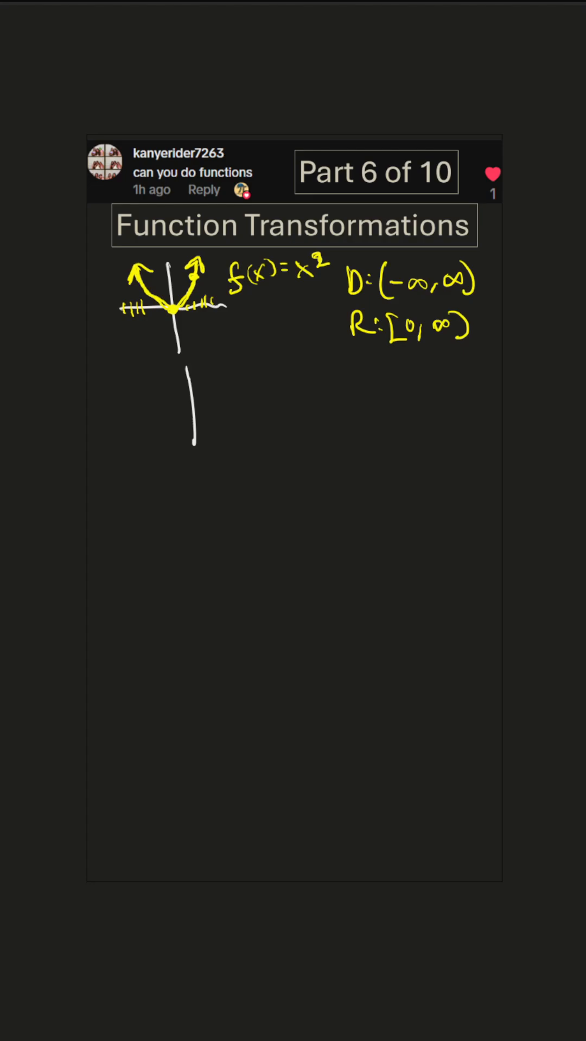
drag(132, 405, 260, 398)
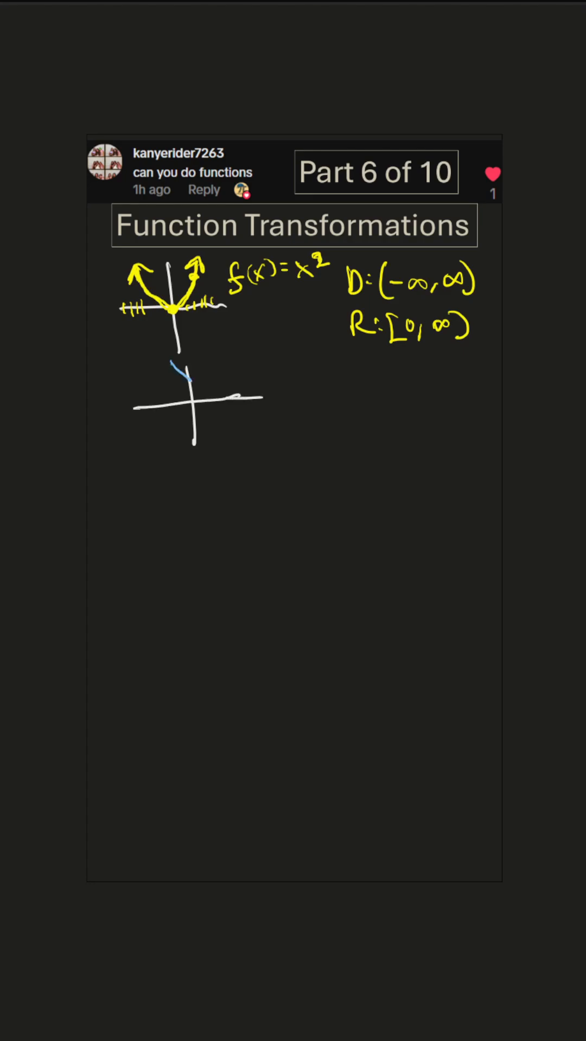
drag(179, 378, 239, 359)
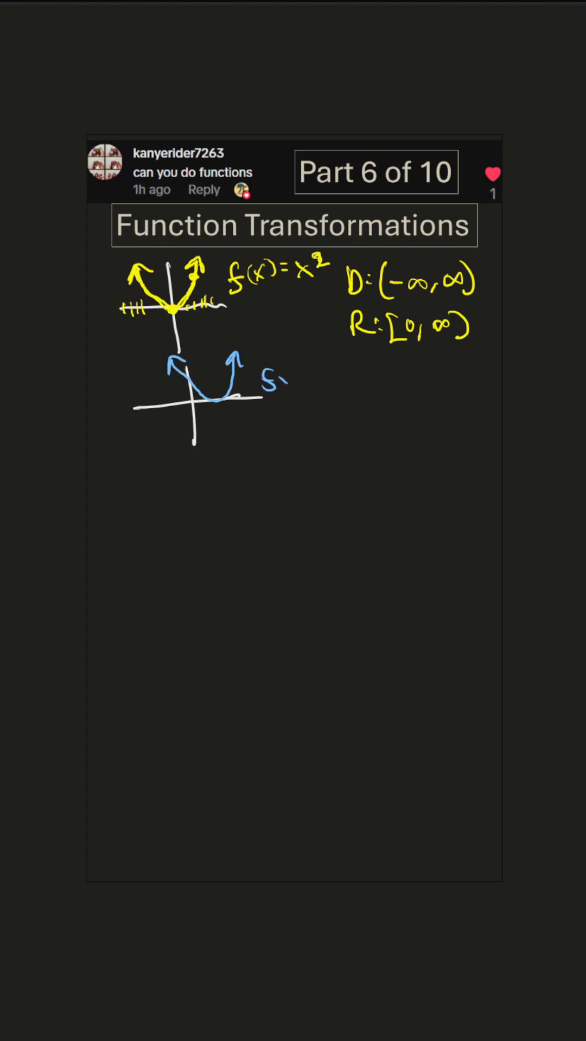
drag(260, 375, 338, 375)
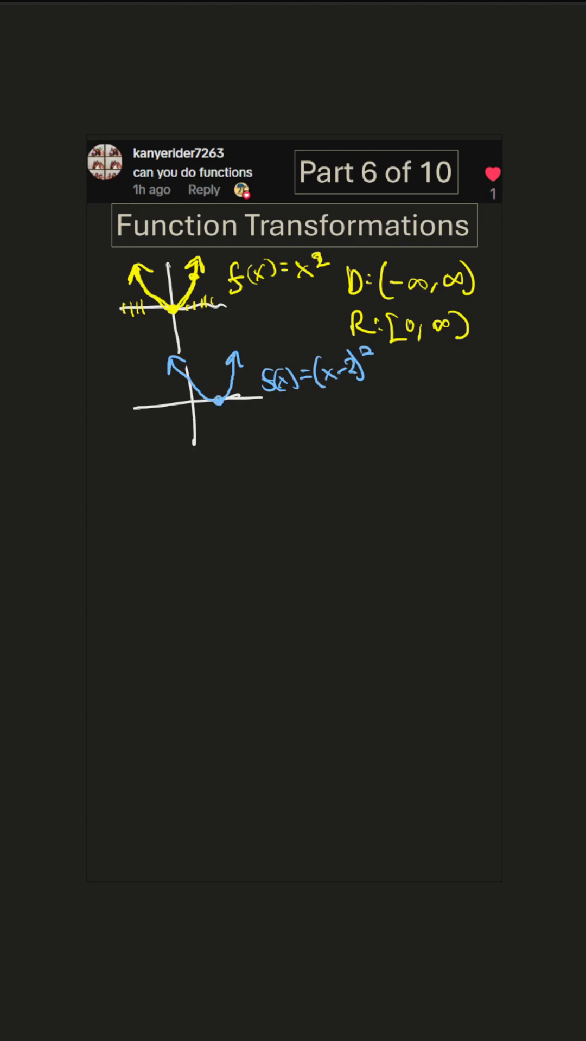
Step: Add domain D:(-∞,∞) and range R:[0,∞) for the blue graph, then axes below
text(D)
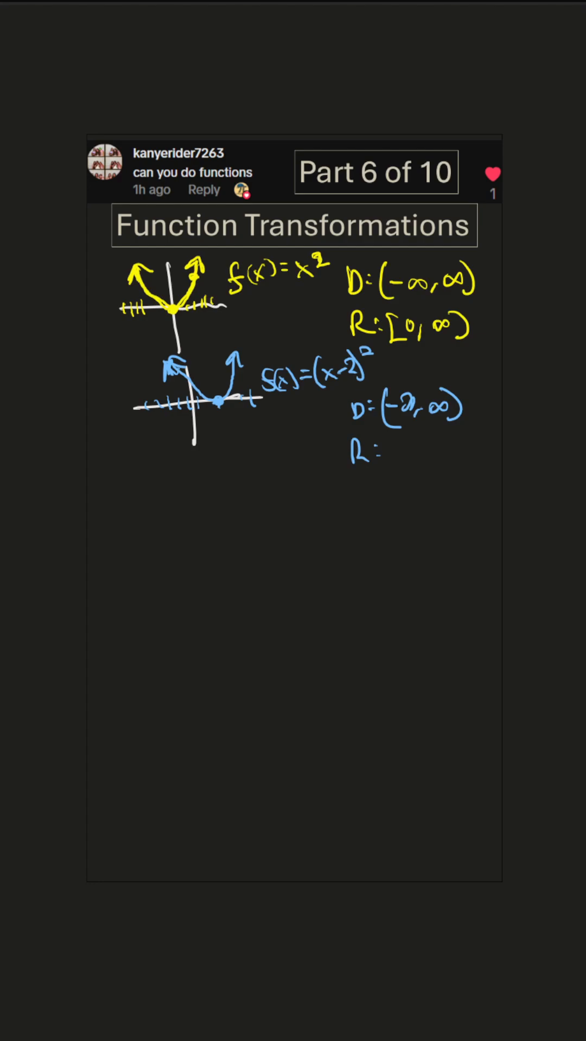
drag(385, 438, 399, 465)
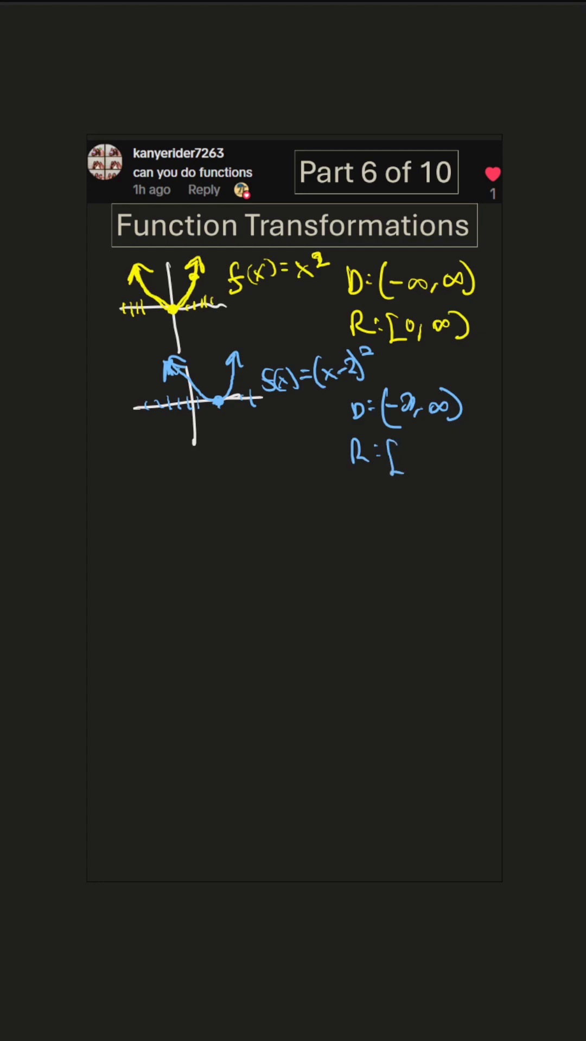
text([0,∞))
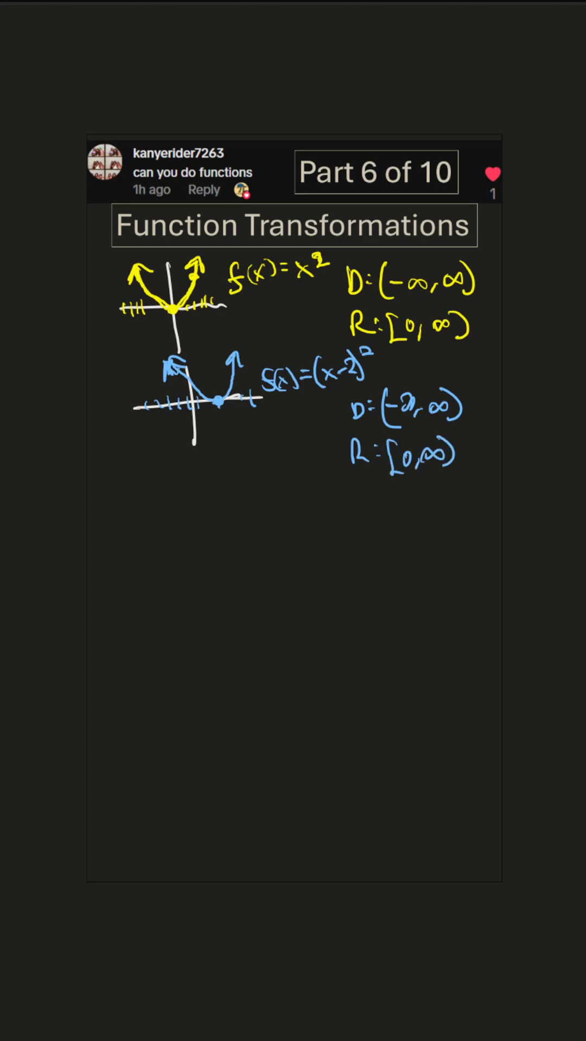
drag(132, 538, 262, 525)
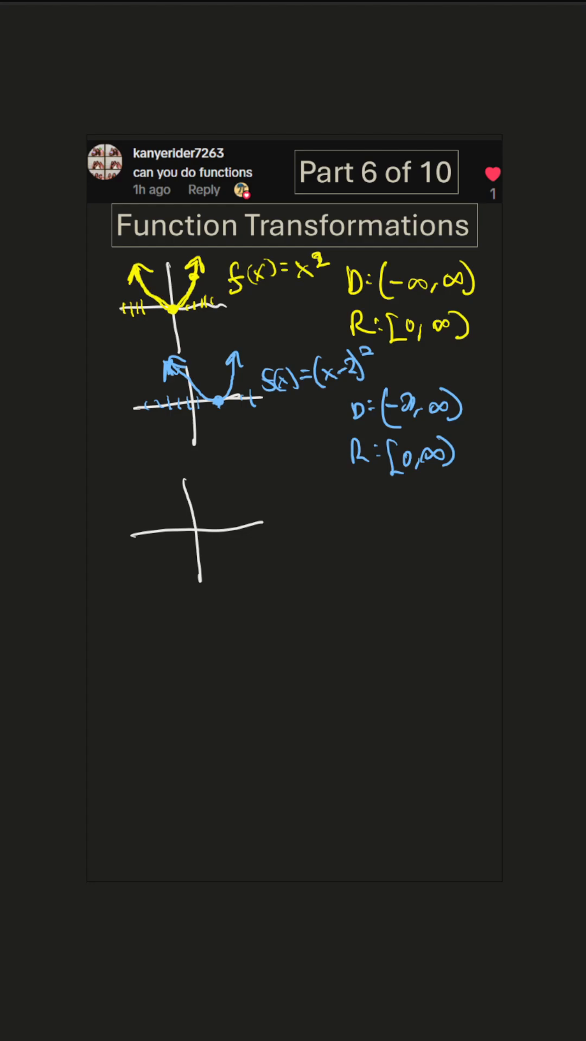
Step: Sketch the magenta upward-shifted parabola and write its equation f(x)=x²+3
drag(159, 497, 212, 469)
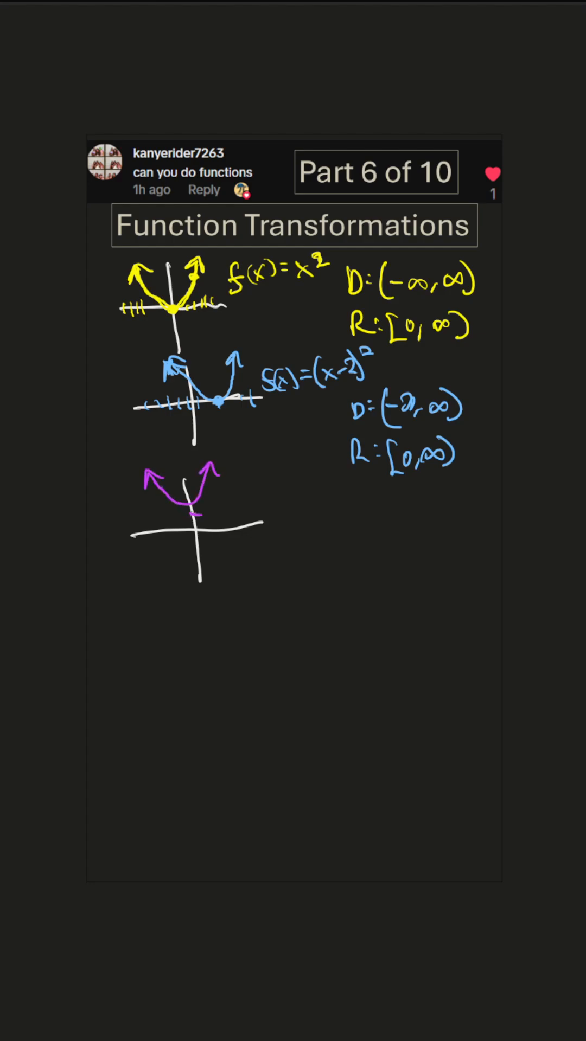
text(f(x))
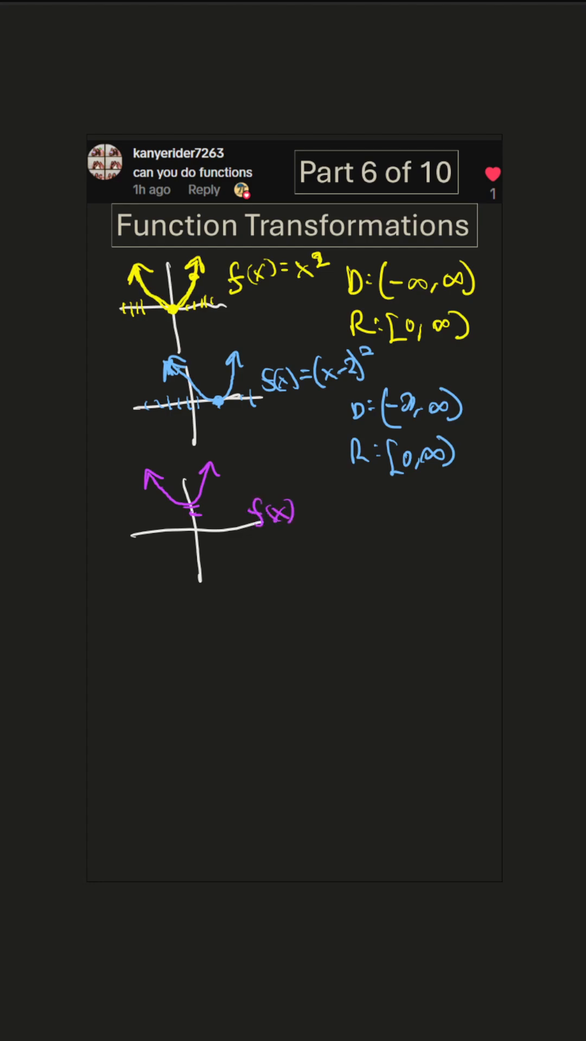
text(=x²+3)
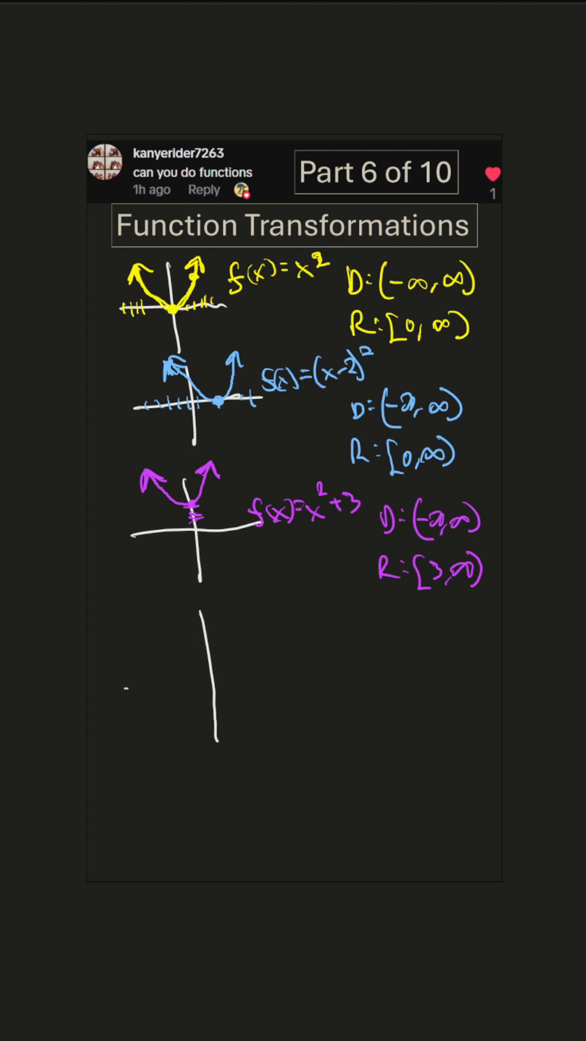
Step: Finish the fourth axes and draw the orange downward parabola labelled f(x)=-x²
drag(125, 690, 319, 684)
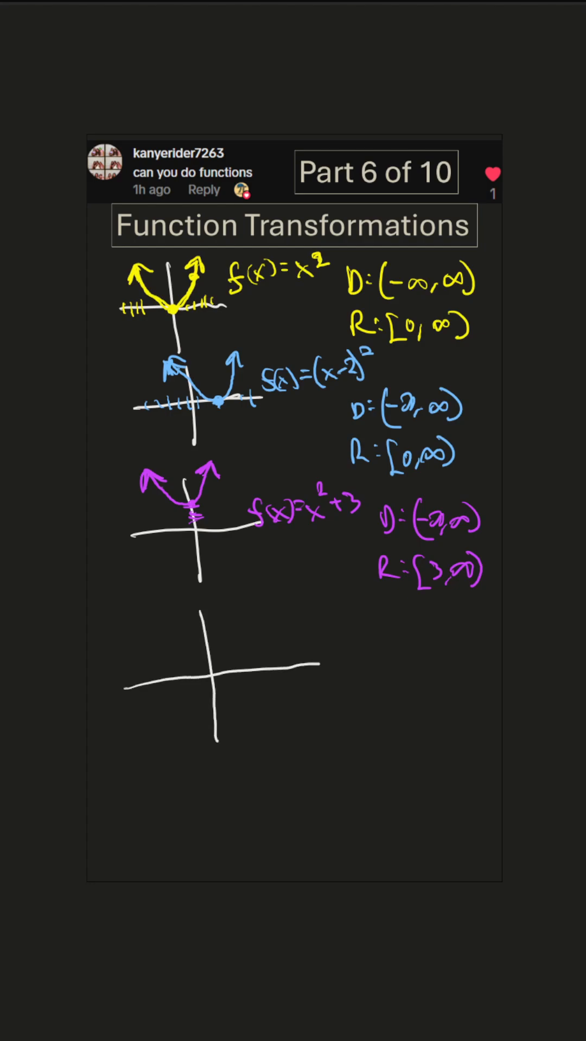
drag(173, 748, 266, 747)
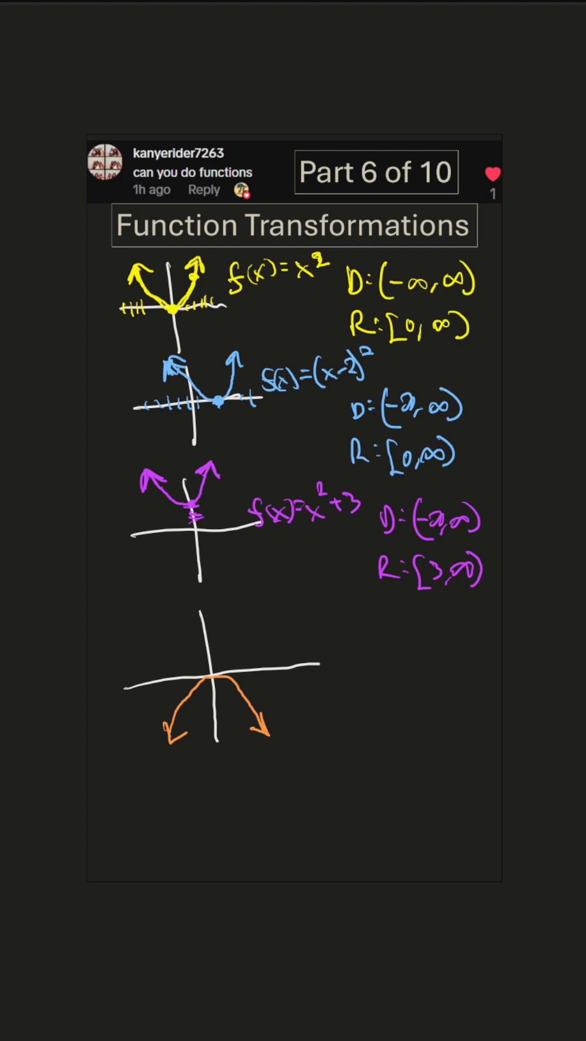
drag(228, 617, 279, 617)
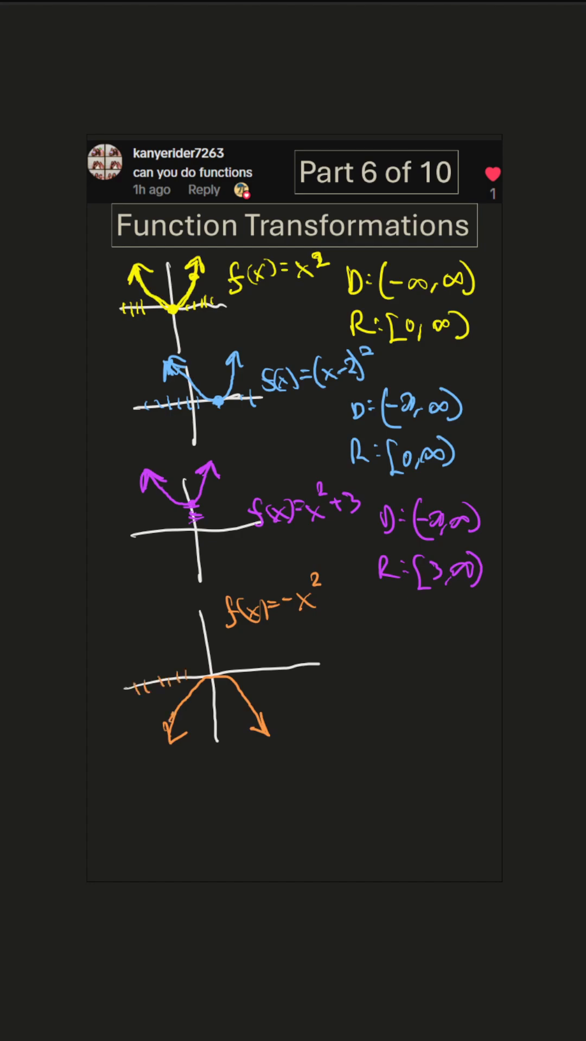
Step: Write the orange graph's domain D:(-∞,∞)
text(D:)
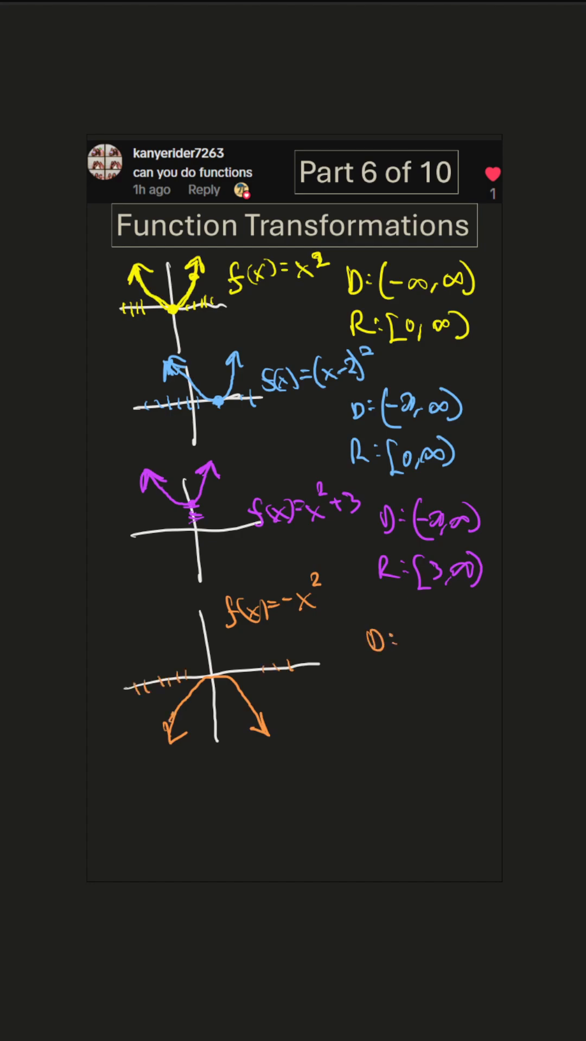
text((-∞,∞)
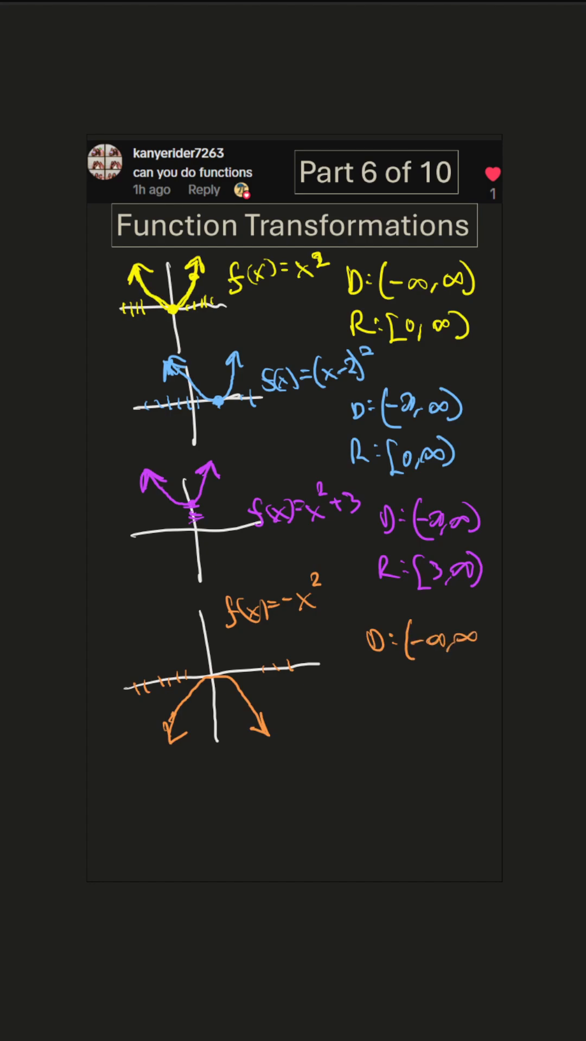